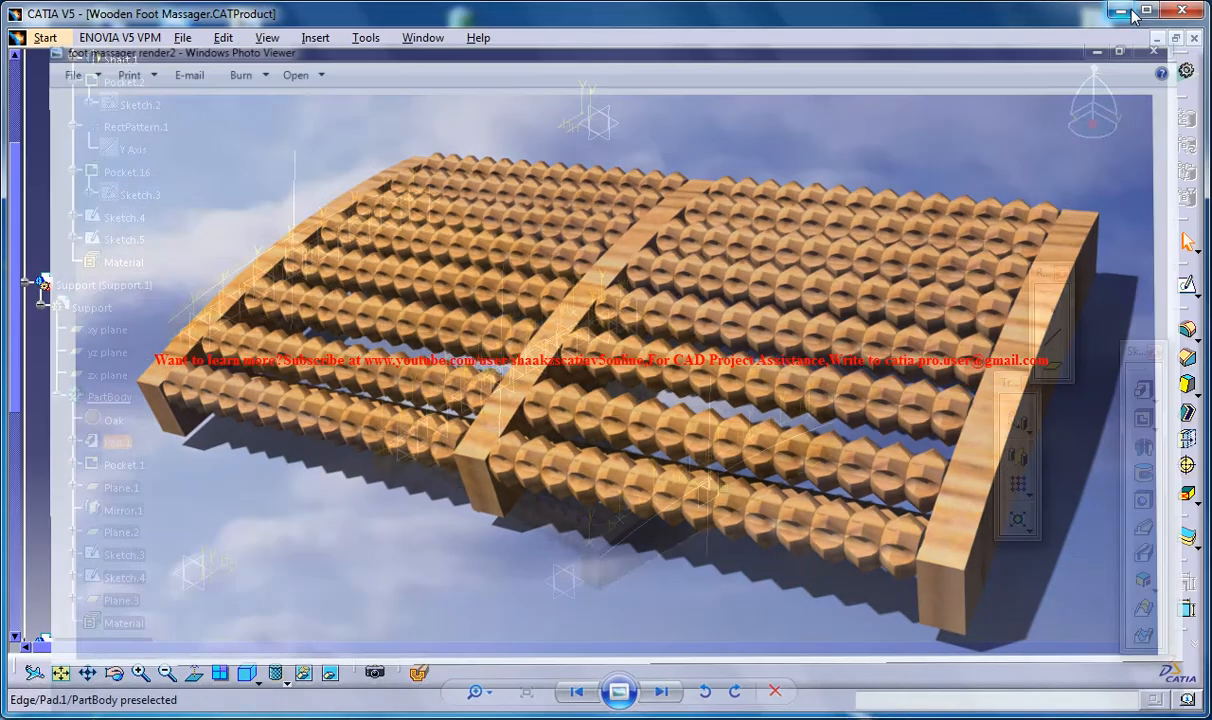
- Switch to Foot Massager Study.CATProduct and open Part1 in Part Design
{"action": "left_click", "coordinate": [424, 37]}
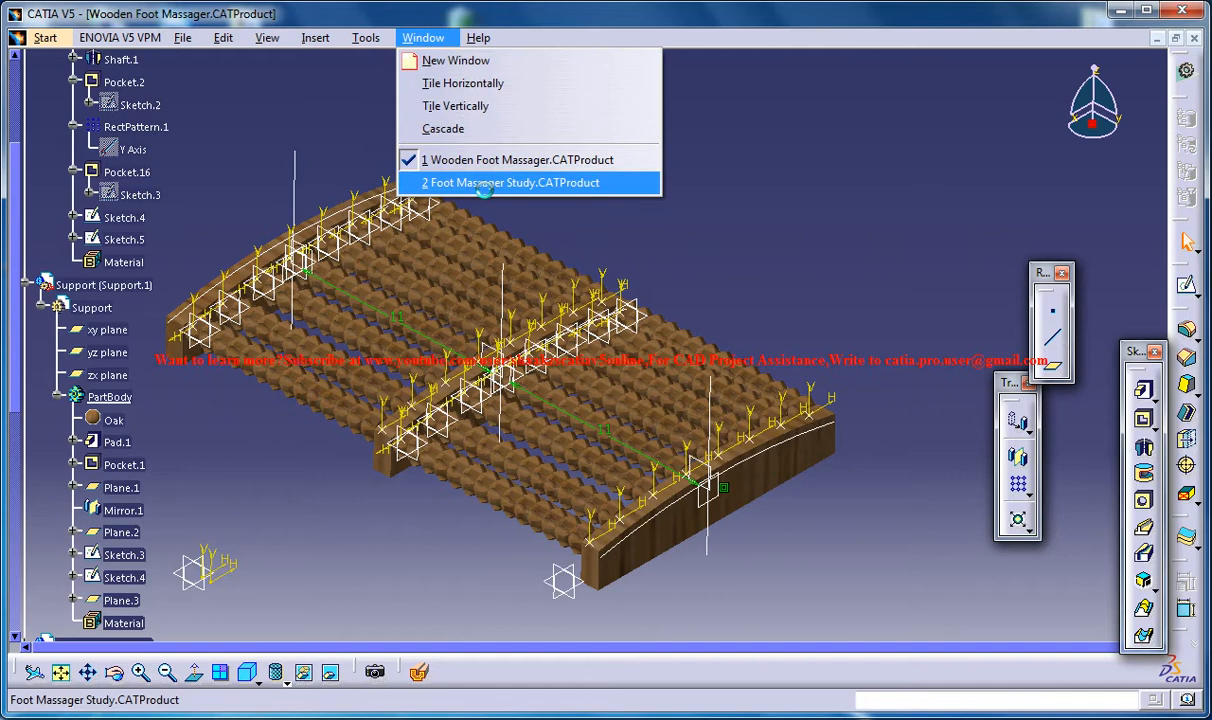
{"action": "left_click", "coordinate": [510, 182]}
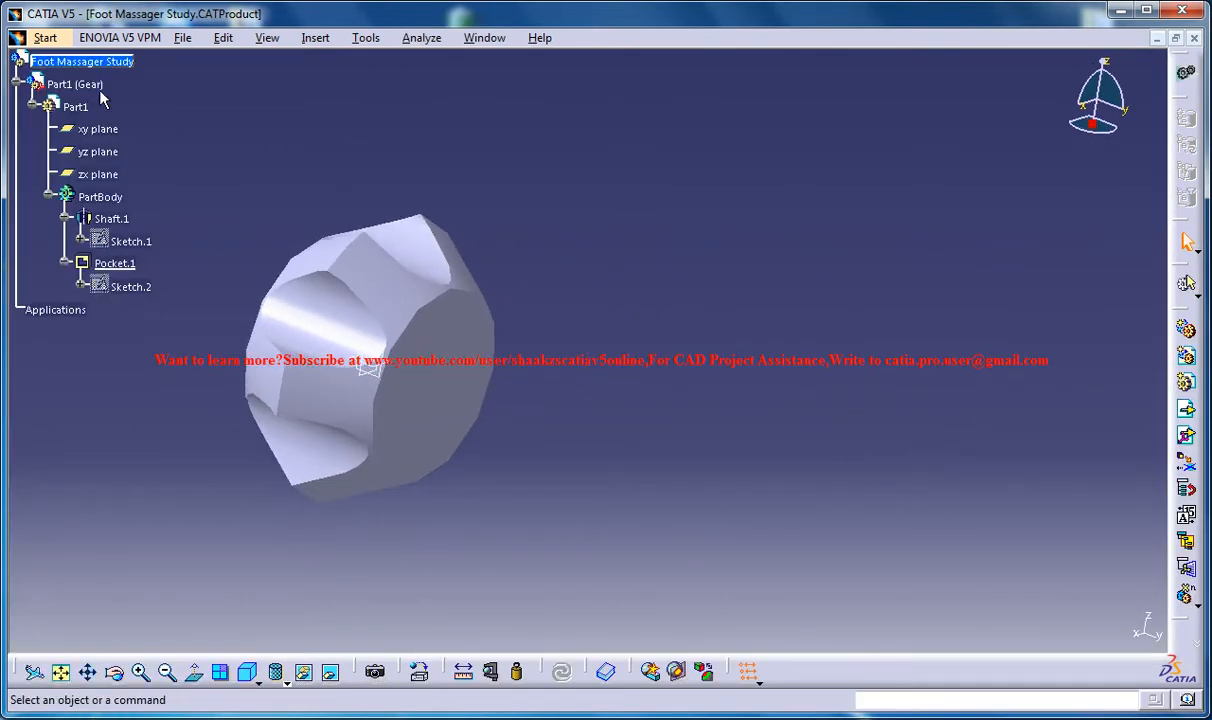
{"action": "left_click", "coordinate": [99, 197]}
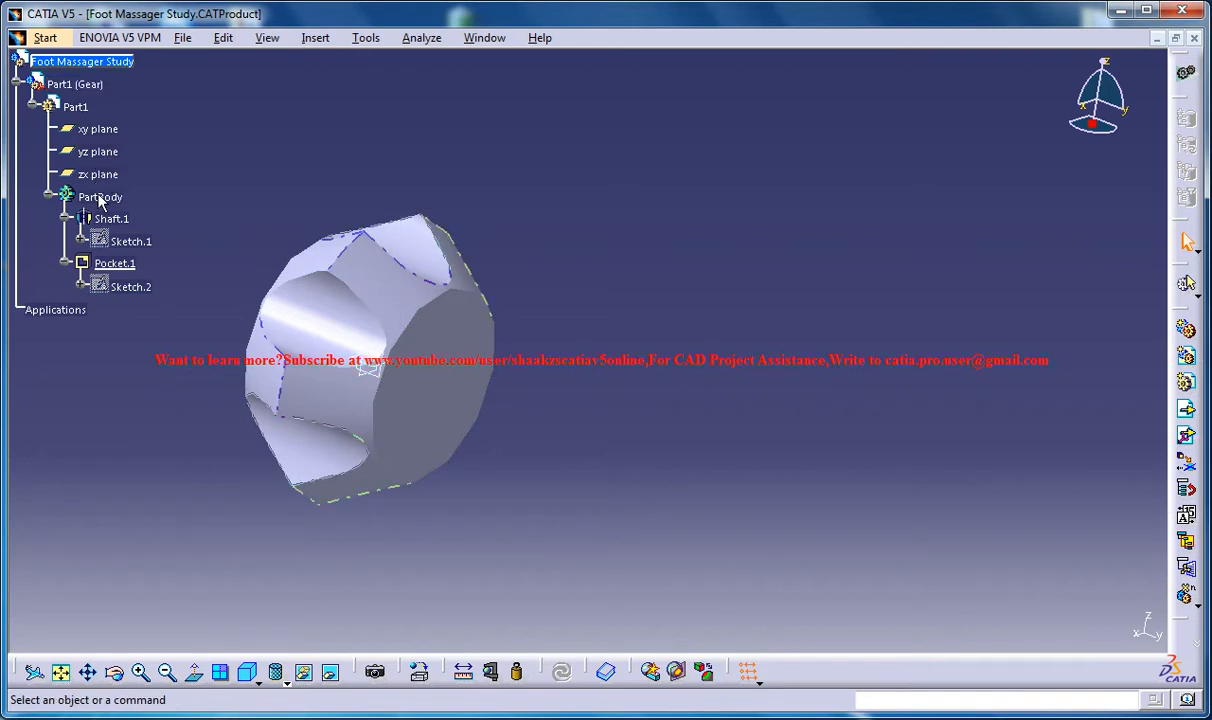
{"action": "left_click", "coordinate": [100, 197]}
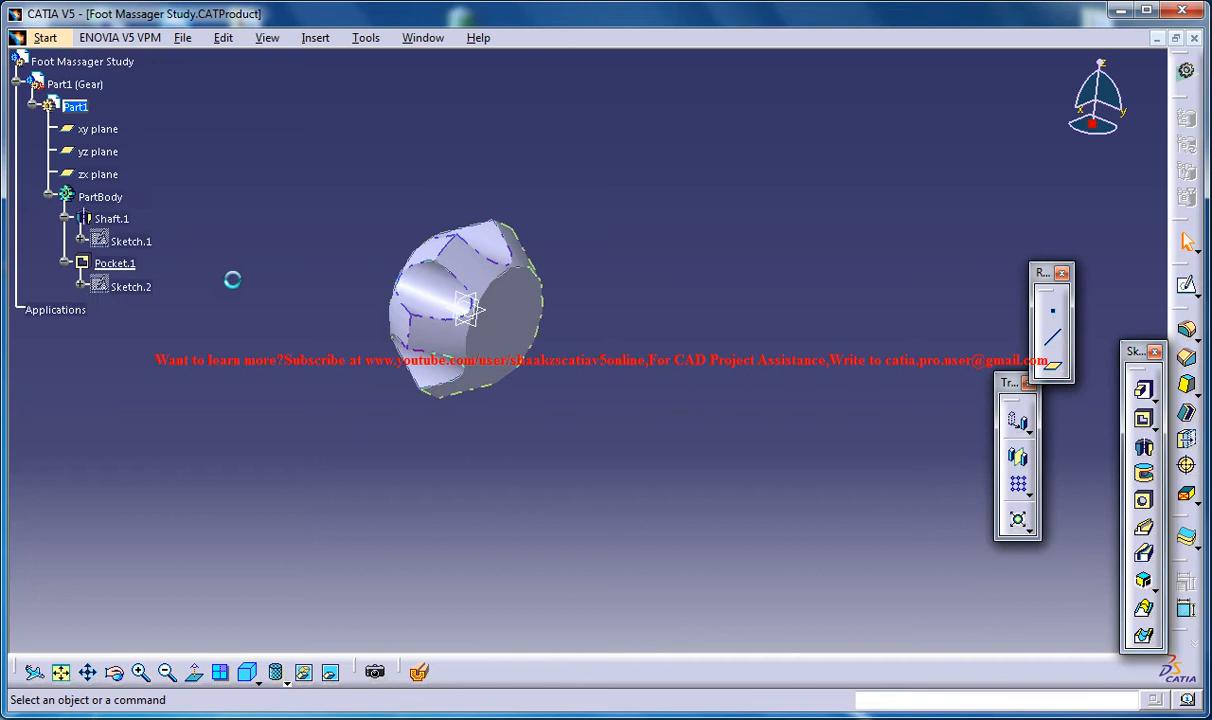
- Start a rectangular pattern of Shaft.1 and Pocket.1, accepting the warning
{"action": "left_click", "coordinate": [131, 287]}
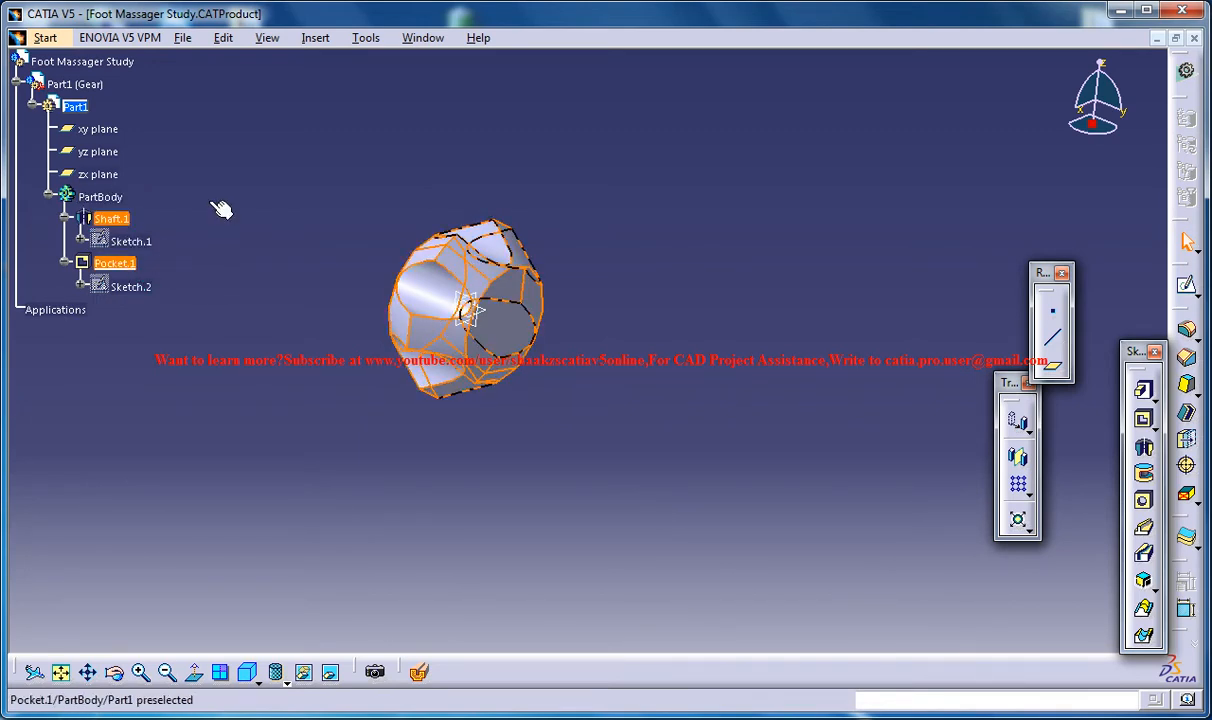
{"action": "left_click", "coordinate": [315, 37]}
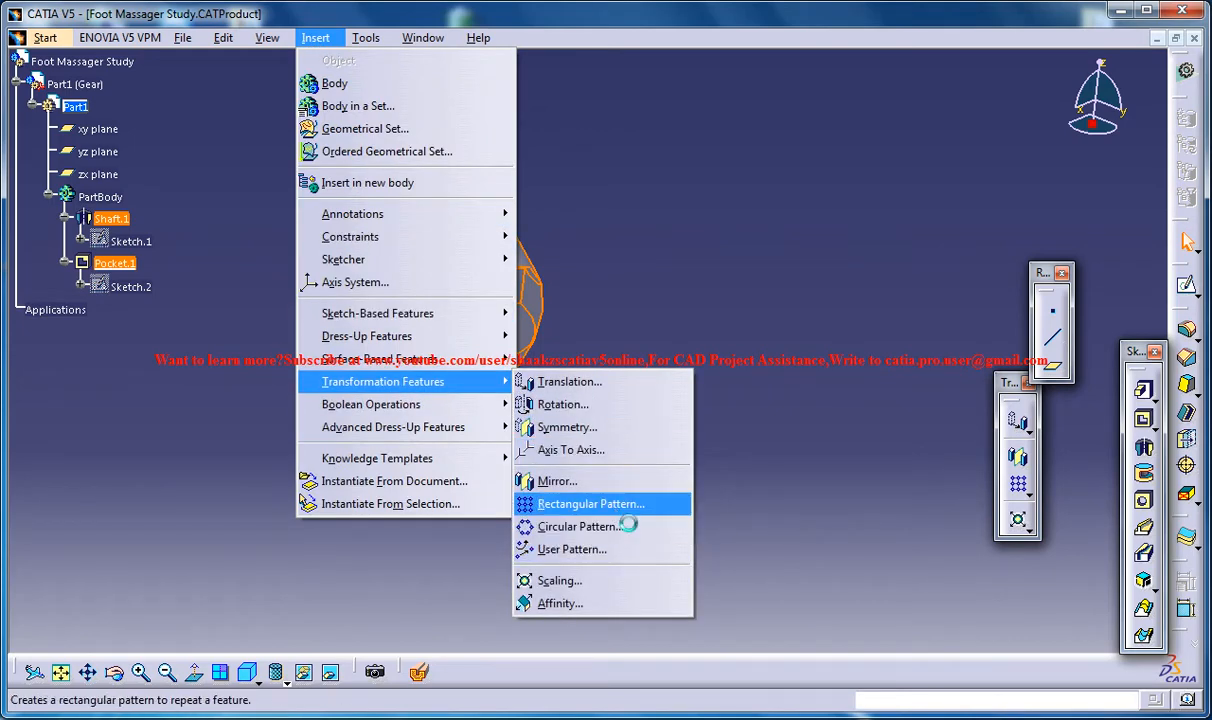
{"action": "left_click", "coordinate": [590, 503]}
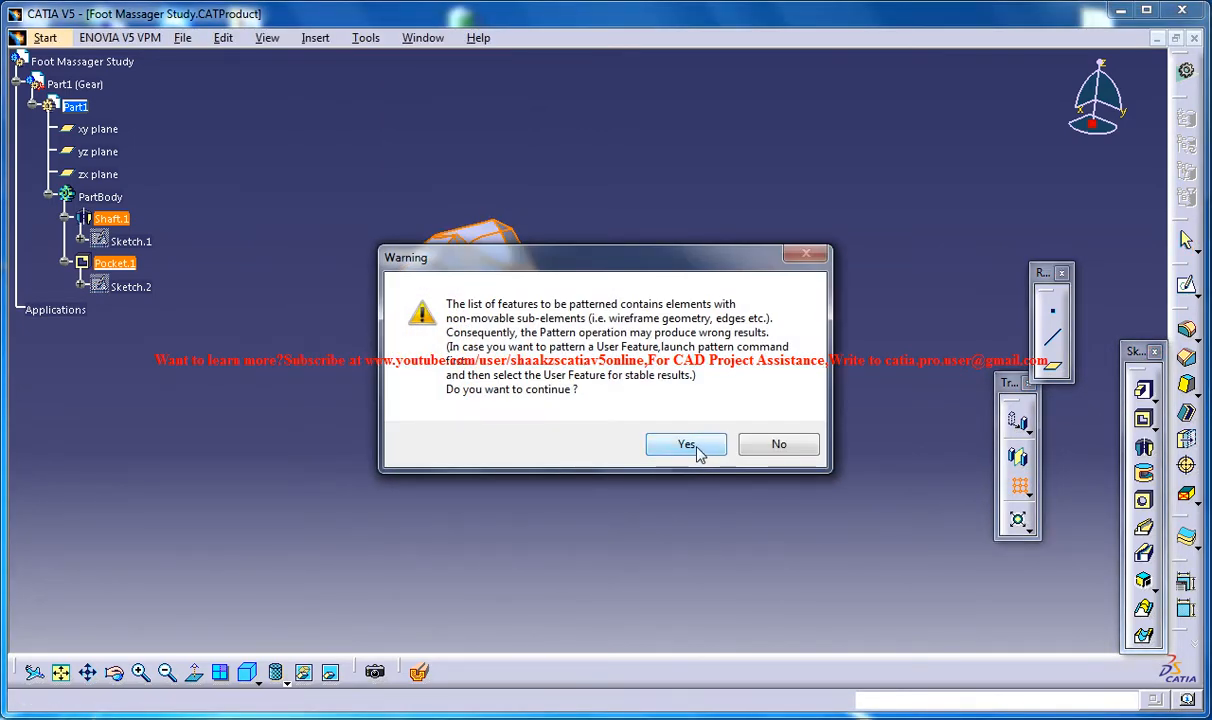
{"action": "left_click", "coordinate": [686, 444]}
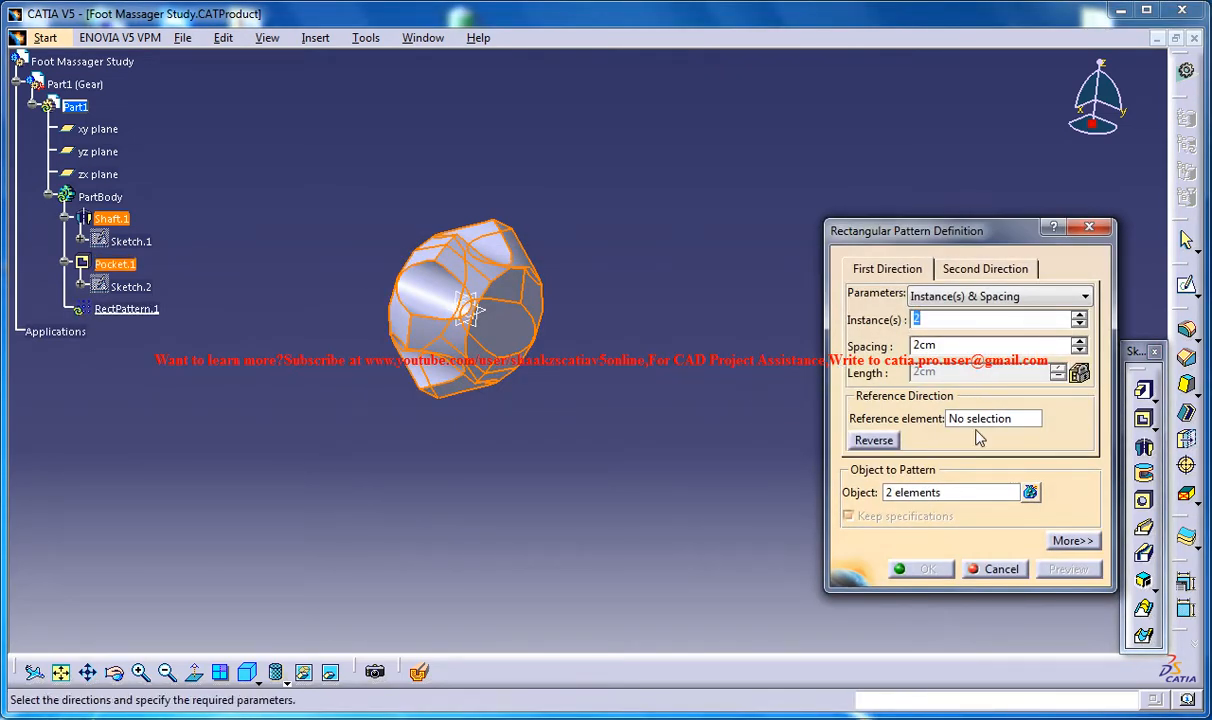
- Pattern along the Y axis with 14 instances spaced 0.78 cm, preview, and confirm
{"action": "left_click", "coordinate": [993, 418]}
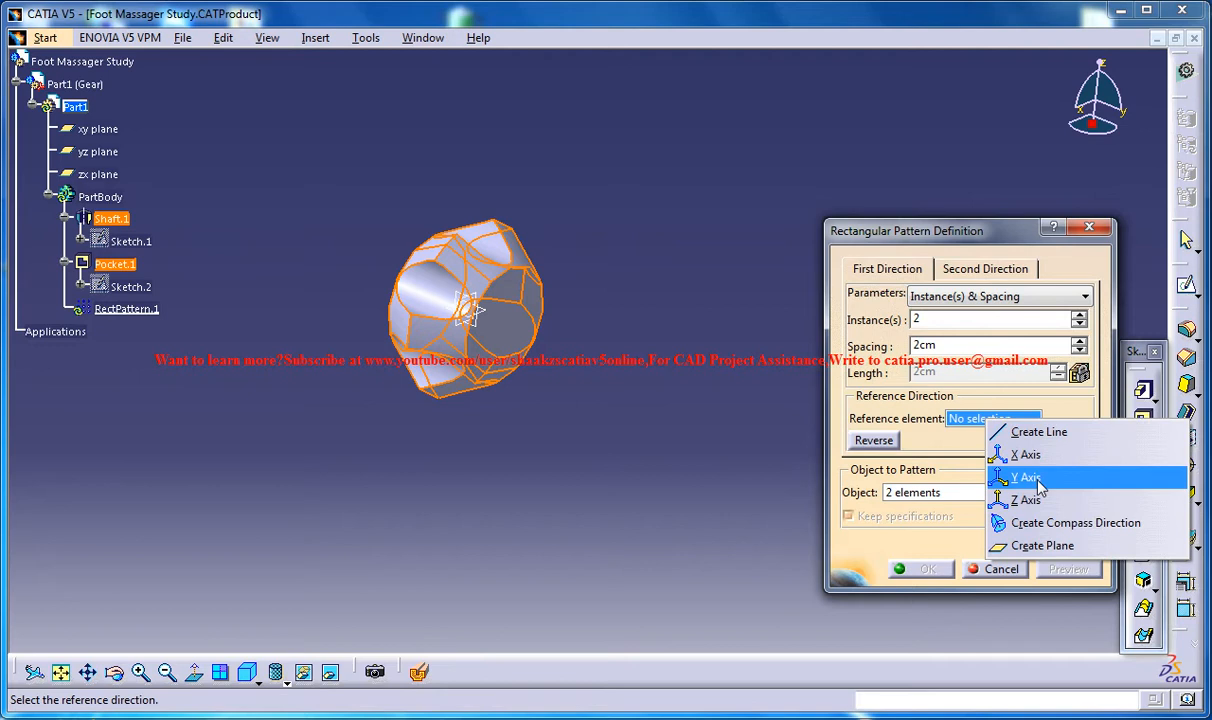
{"action": "left_click", "coordinate": [1026, 477]}
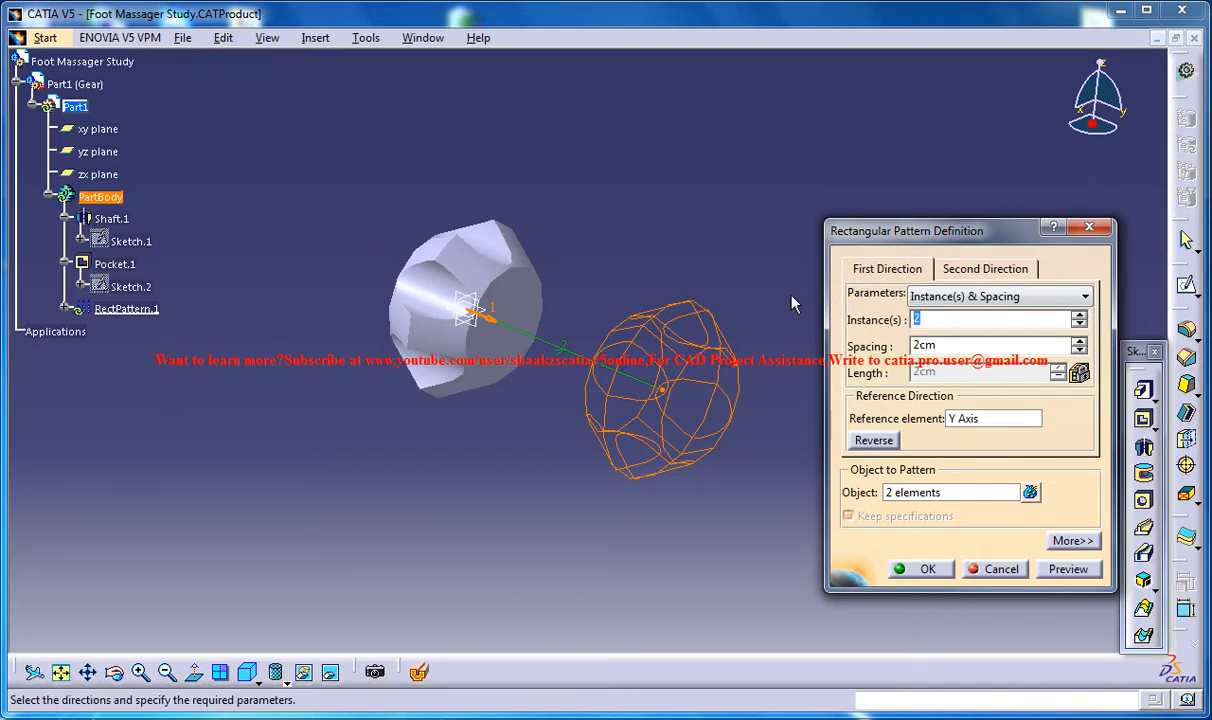
{"action": "type", "text": "14"}
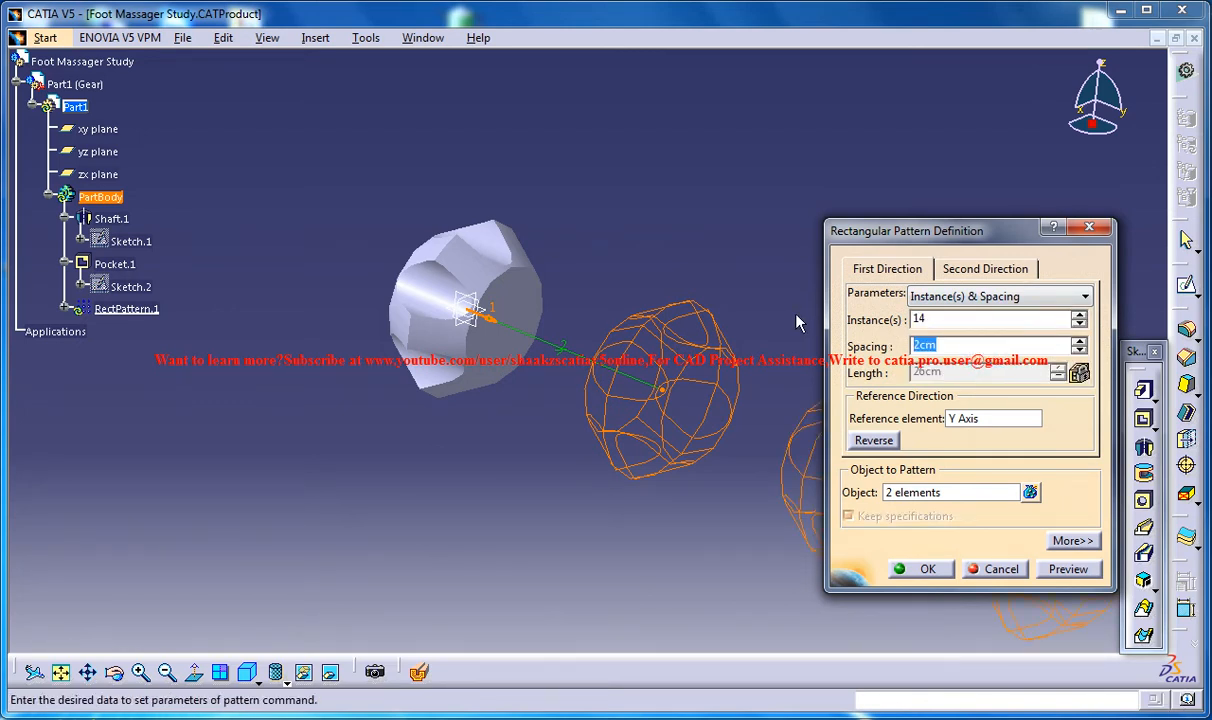
{"action": "mouse_move", "coordinate": [850, 313]}
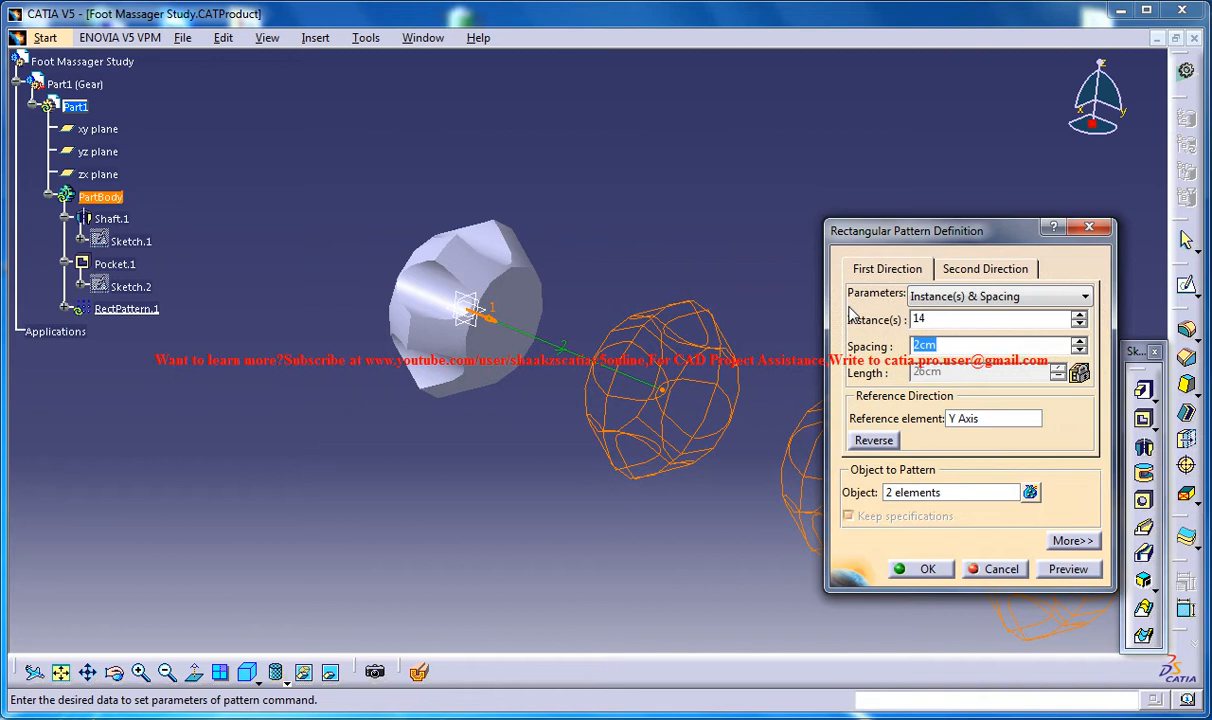
{"action": "type", "text": ".78"}
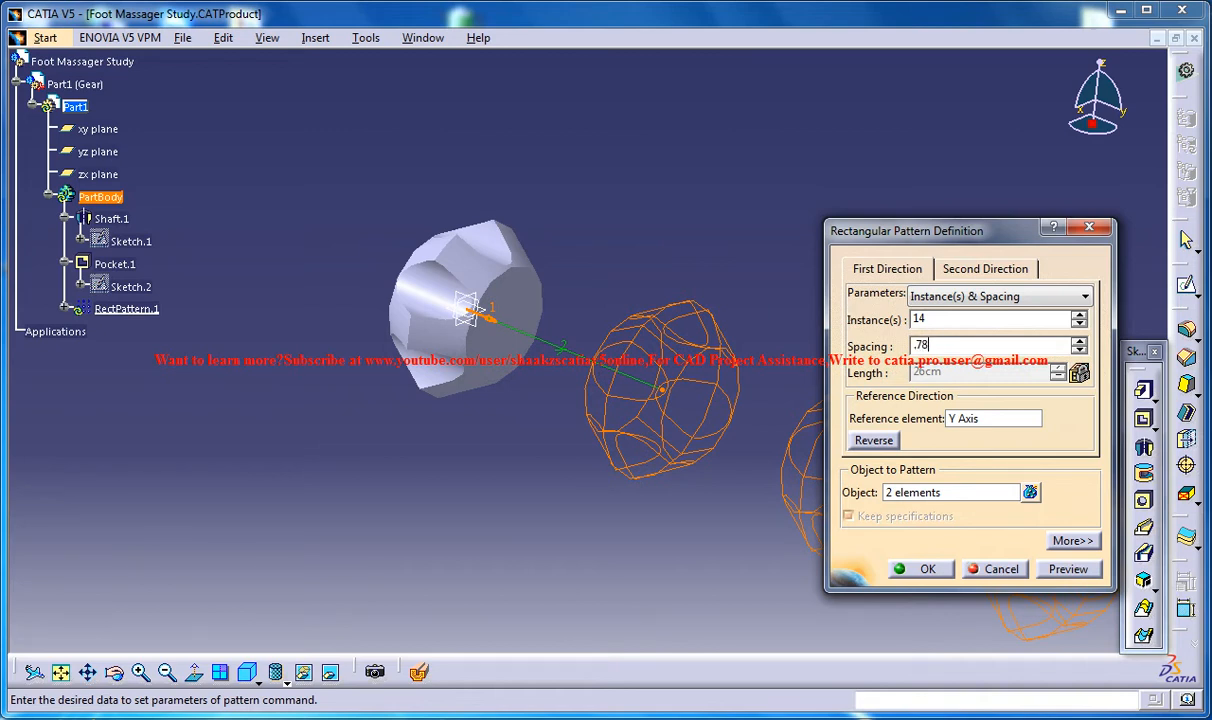
{"action": "left_click", "coordinate": [1067, 568]}
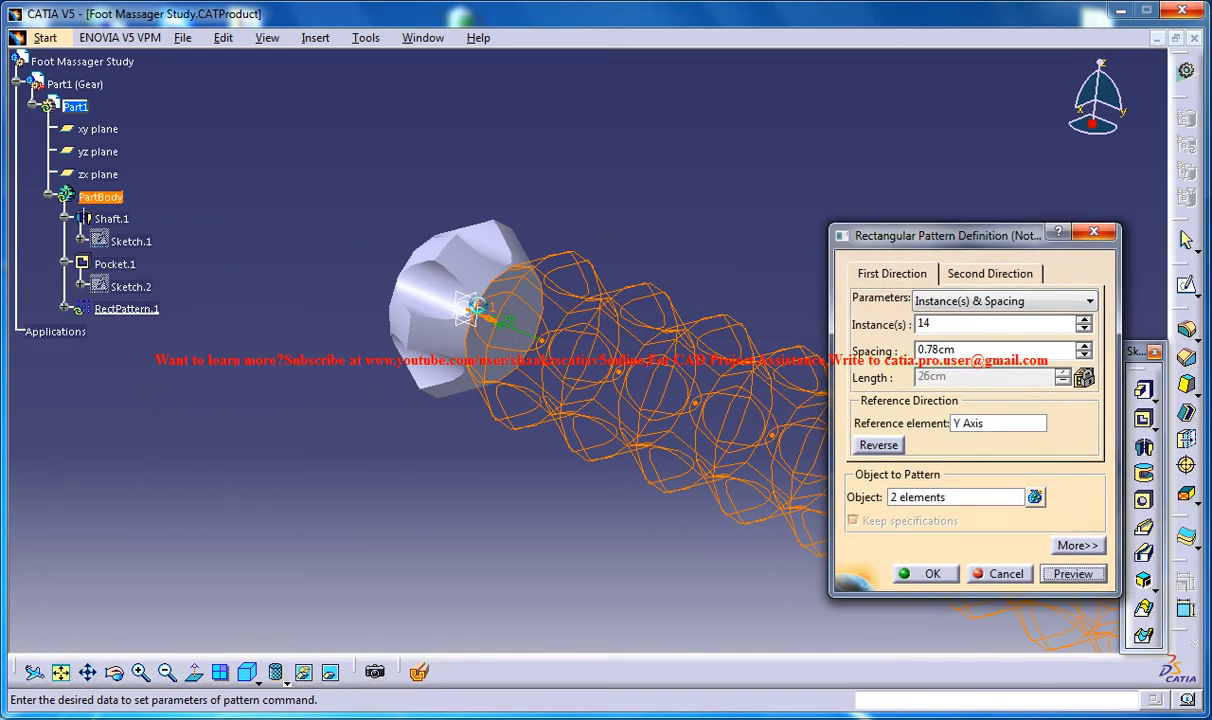
{"action": "left_click", "coordinate": [931, 573]}
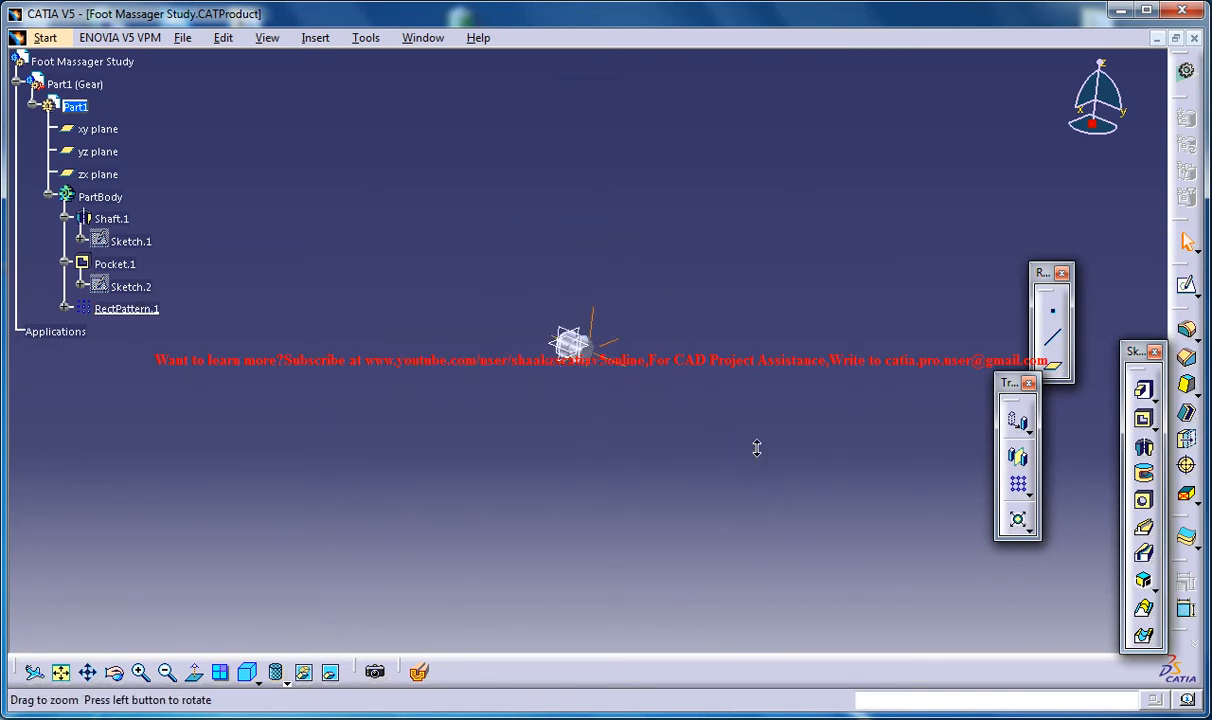
- Fit the view and reopen RectPattern.1's definition to review its tabs
{"action": "left_click", "coordinate": [126, 308]}
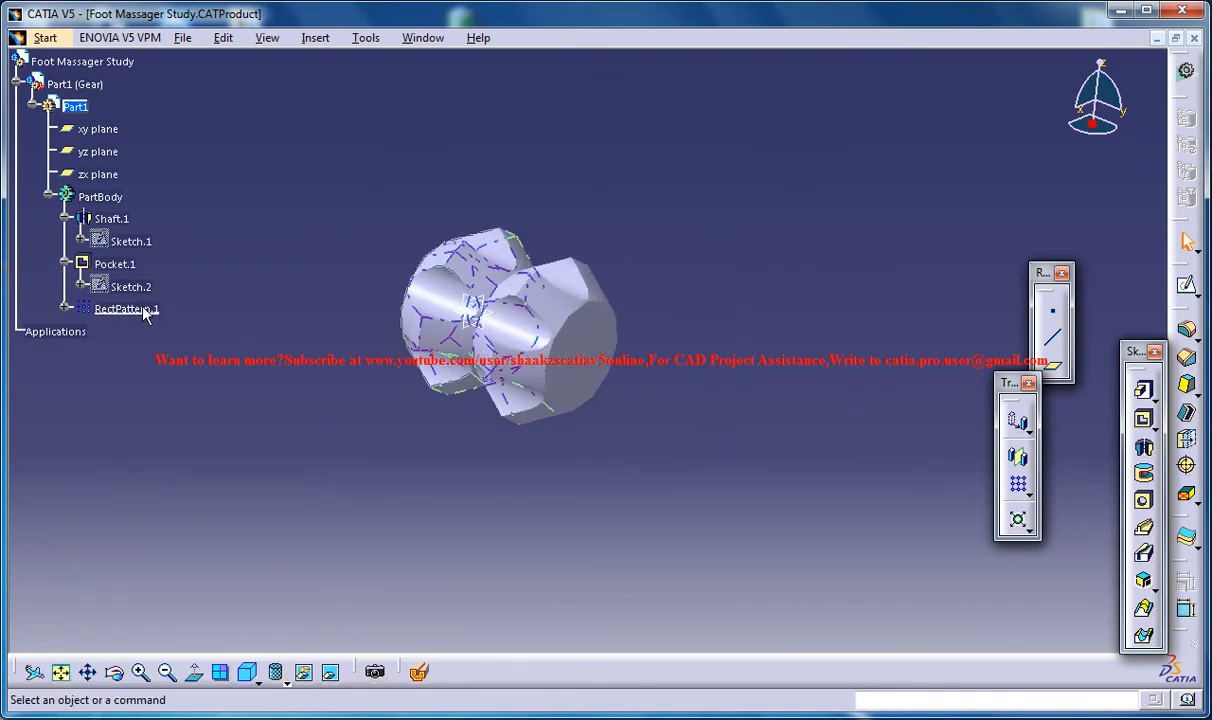
{"action": "left_click", "coordinate": [126, 308]}
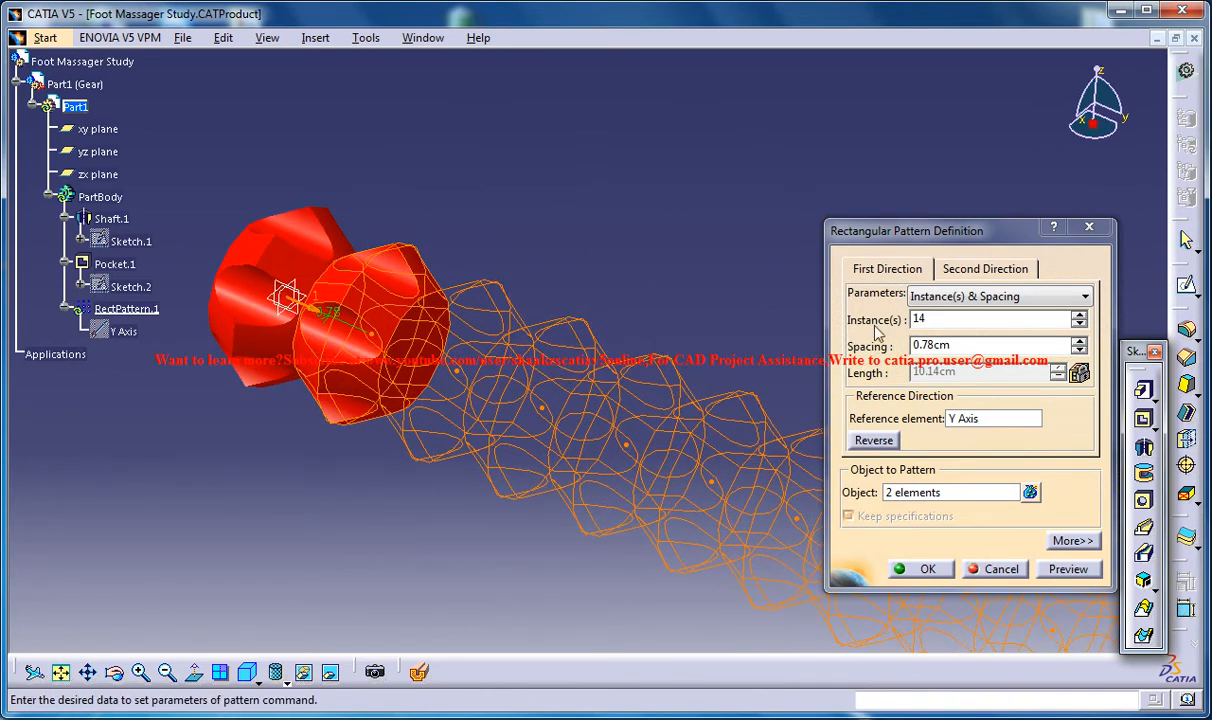
{"action": "mouse_move", "coordinate": [970, 289]}
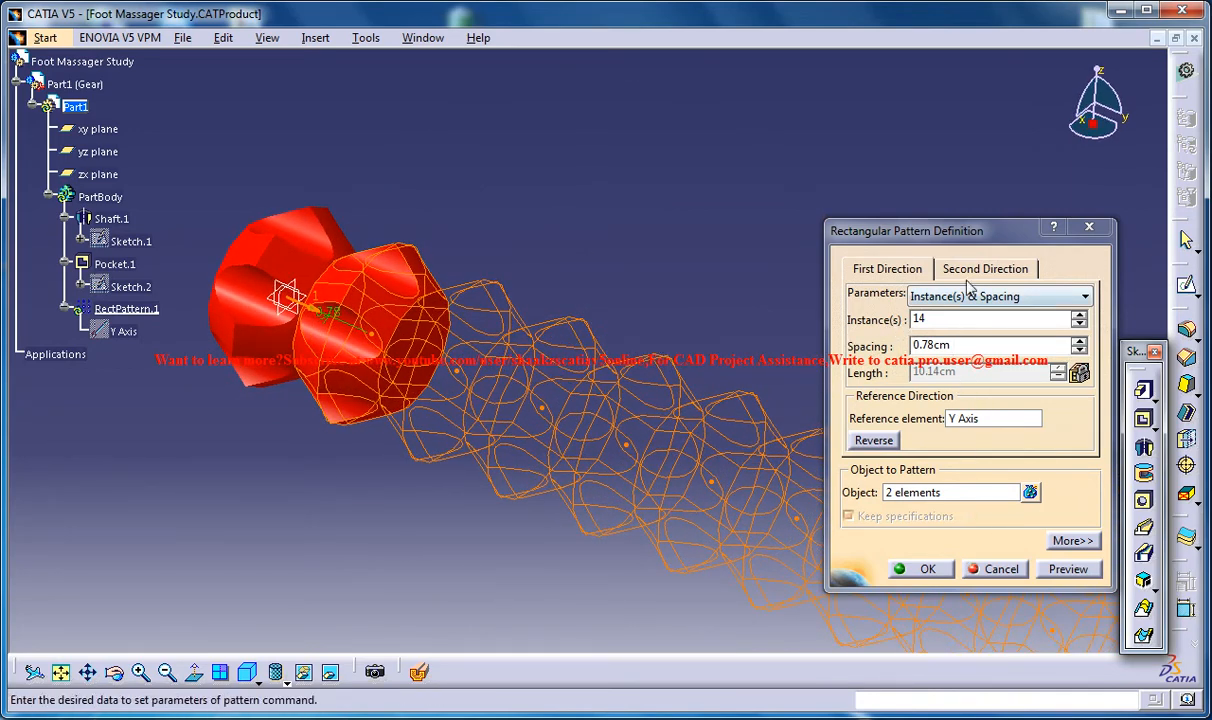
{"action": "left_click", "coordinate": [886, 268]}
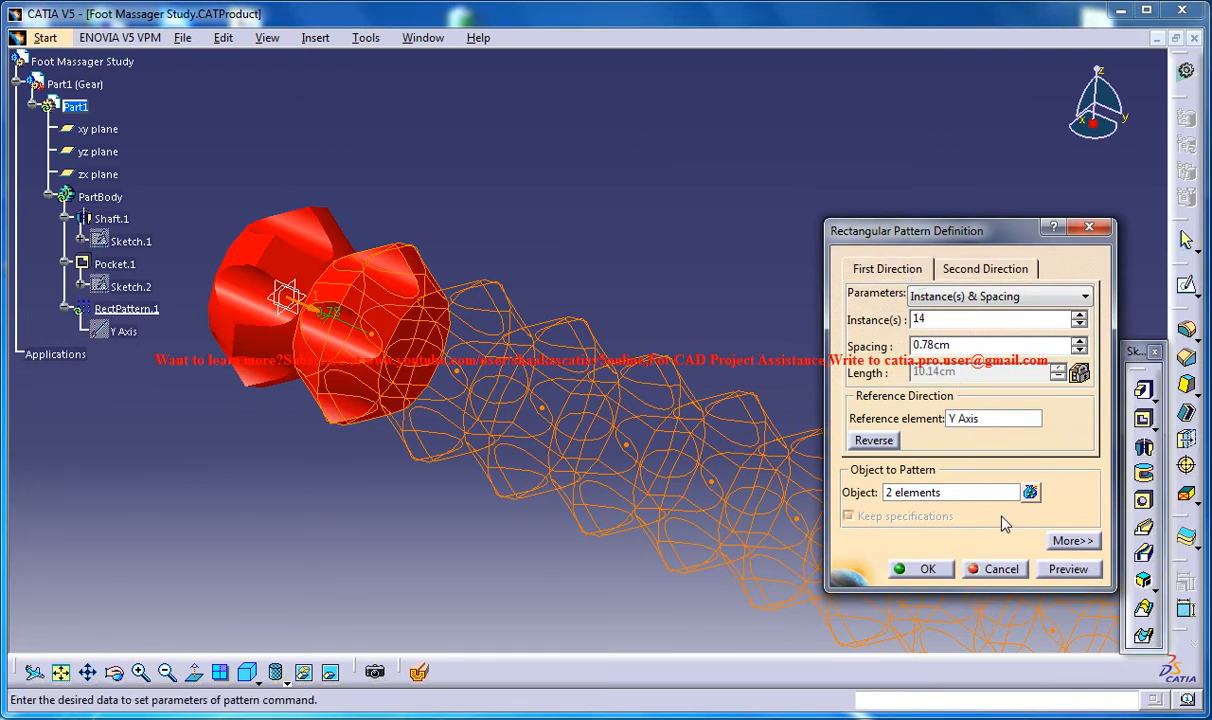
{"action": "left_click", "coordinate": [920, 568]}
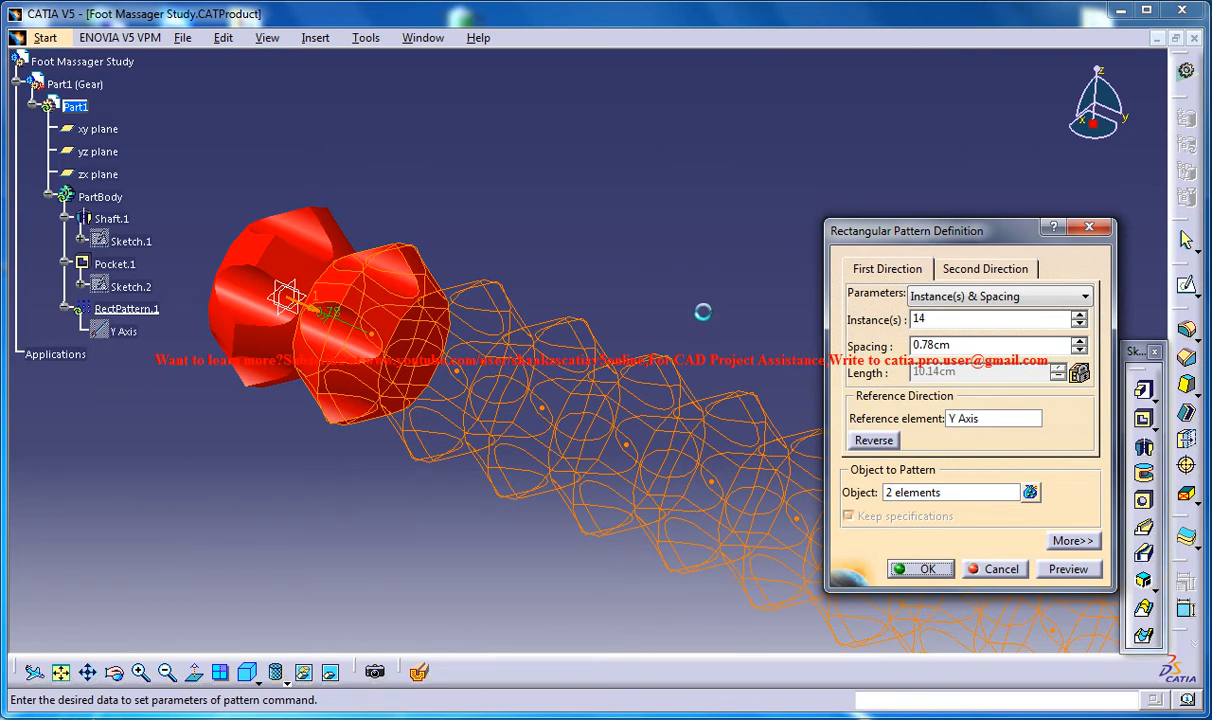
{"action": "mouse_move", "coordinate": [708, 285]}
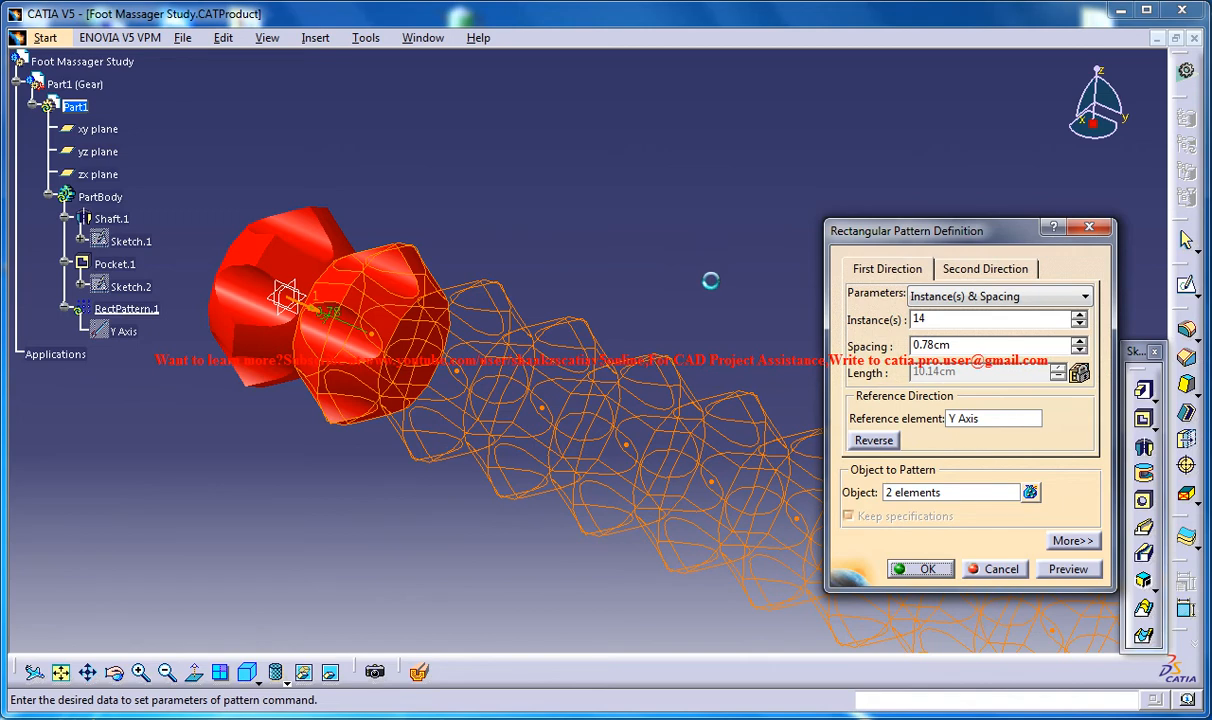
- Confirm the 14-instance pattern and collapse the Part1 tree branch
{"action": "left_click", "coordinate": [919, 568]}
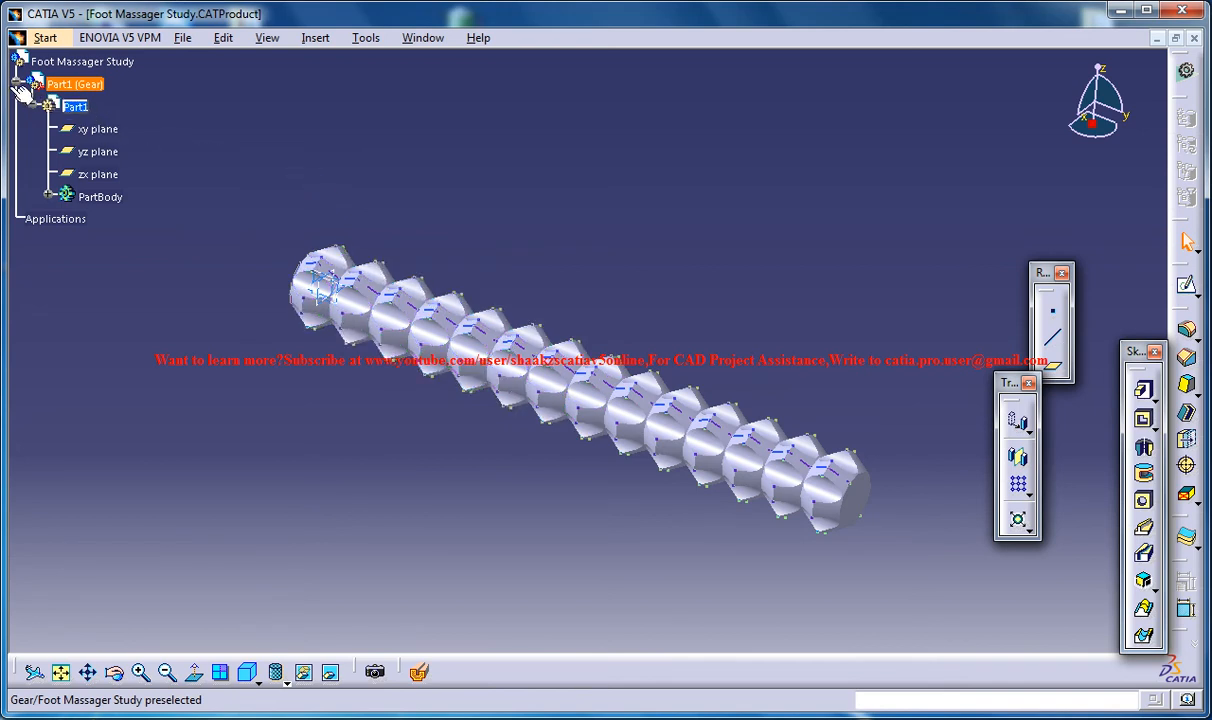
{"action": "left_click", "coordinate": [48, 105]}
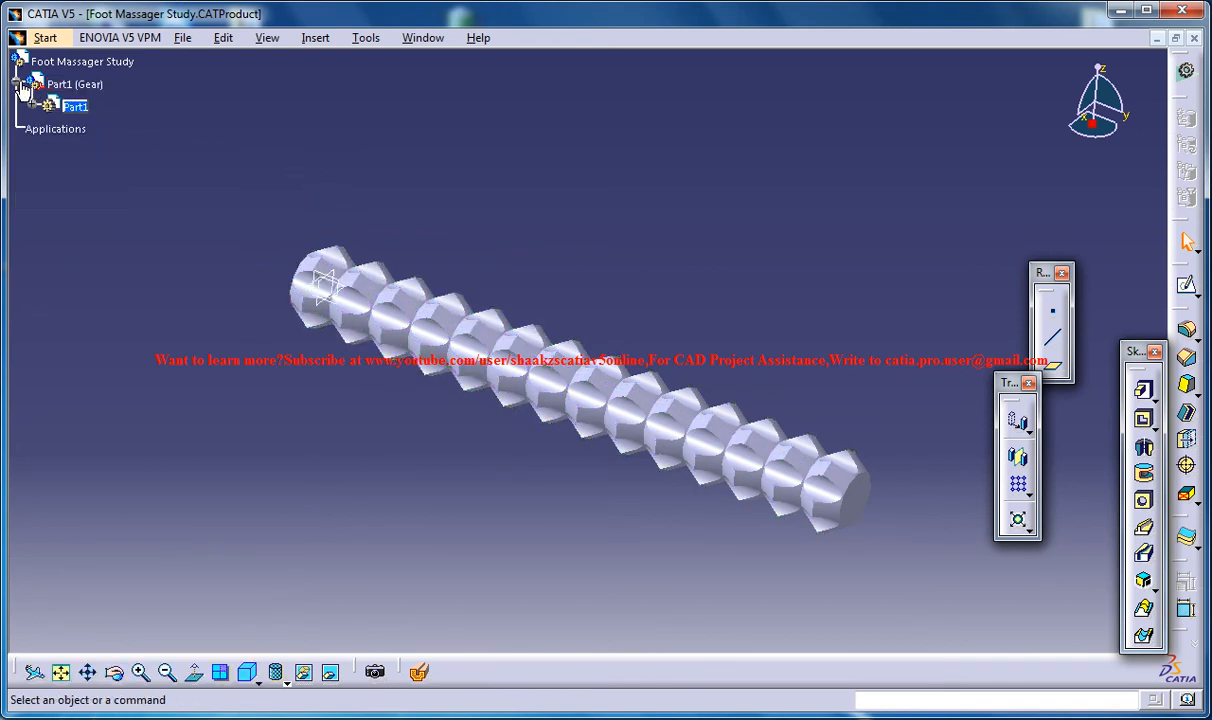